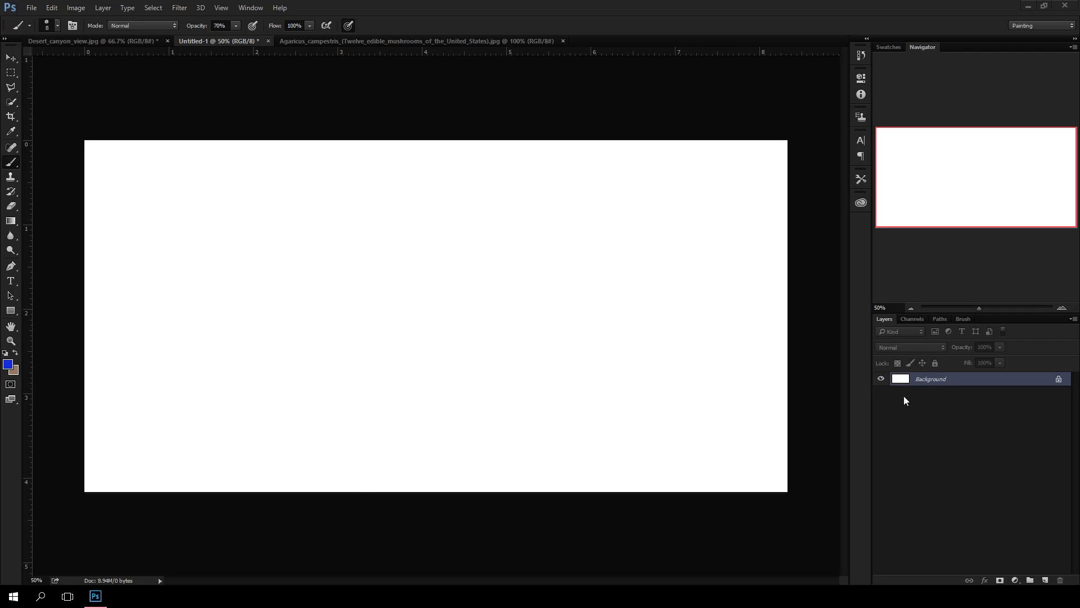
pyautogui.moveTo(578, 116)
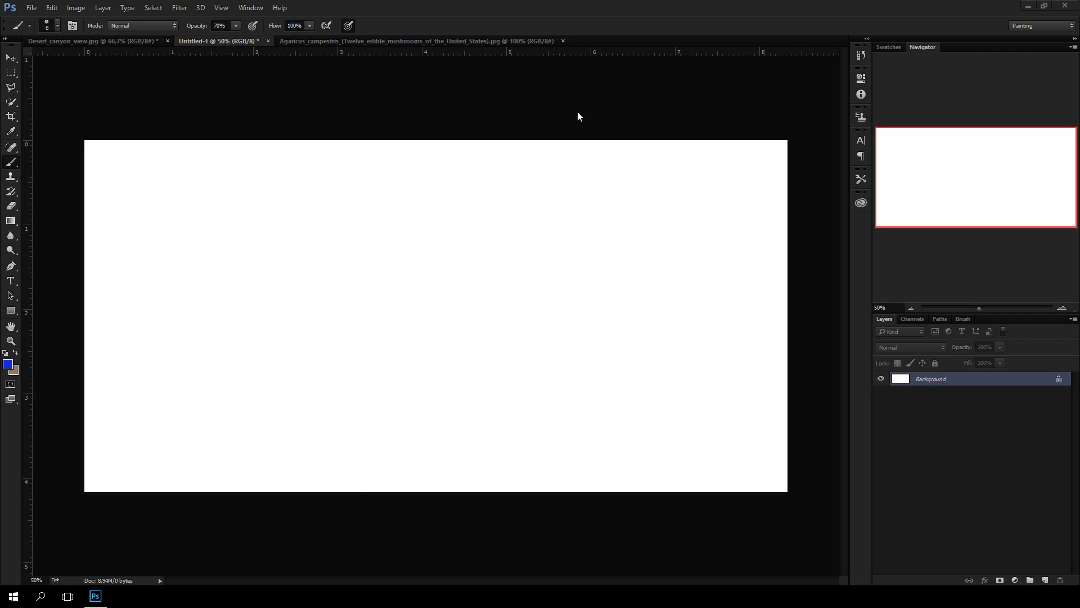
pyautogui.moveTo(559, 108)
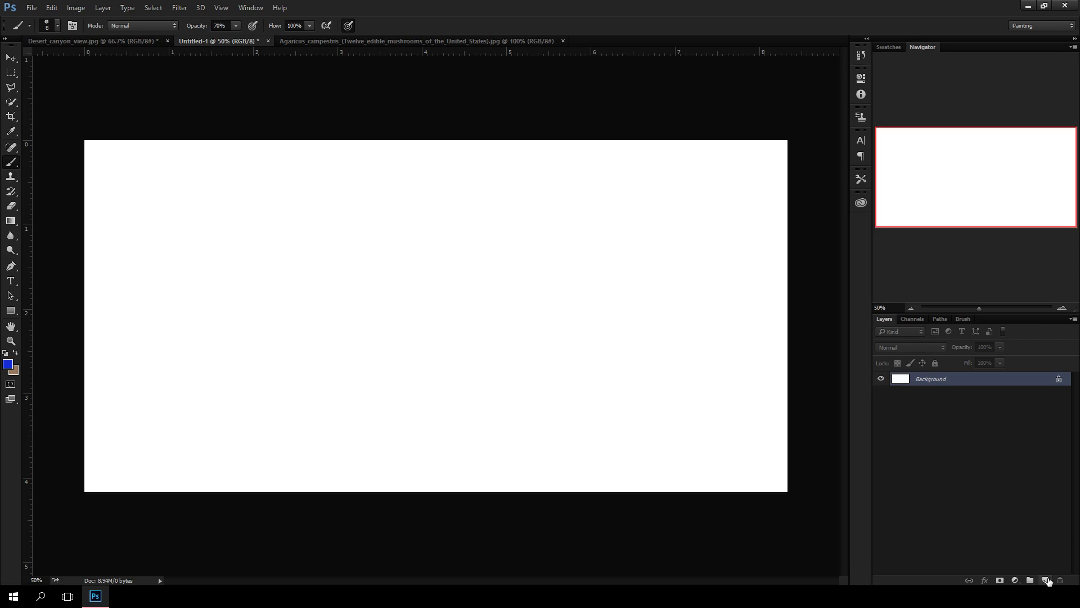
# Step: Add a new empty Layer 1 above the white background
pyautogui.click(1047, 580)
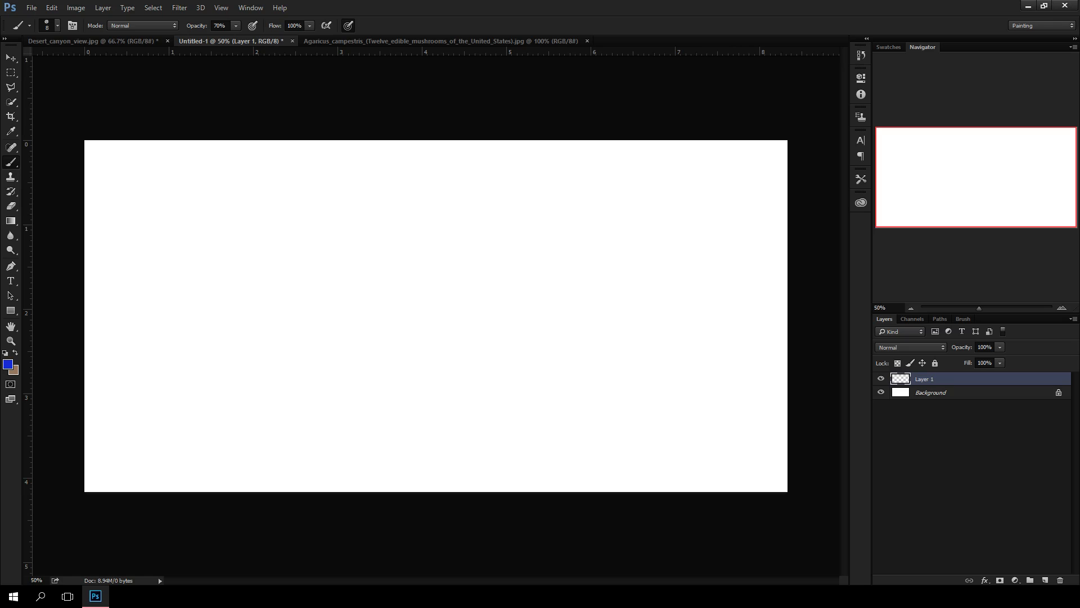
pyautogui.moveTo(962, 382)
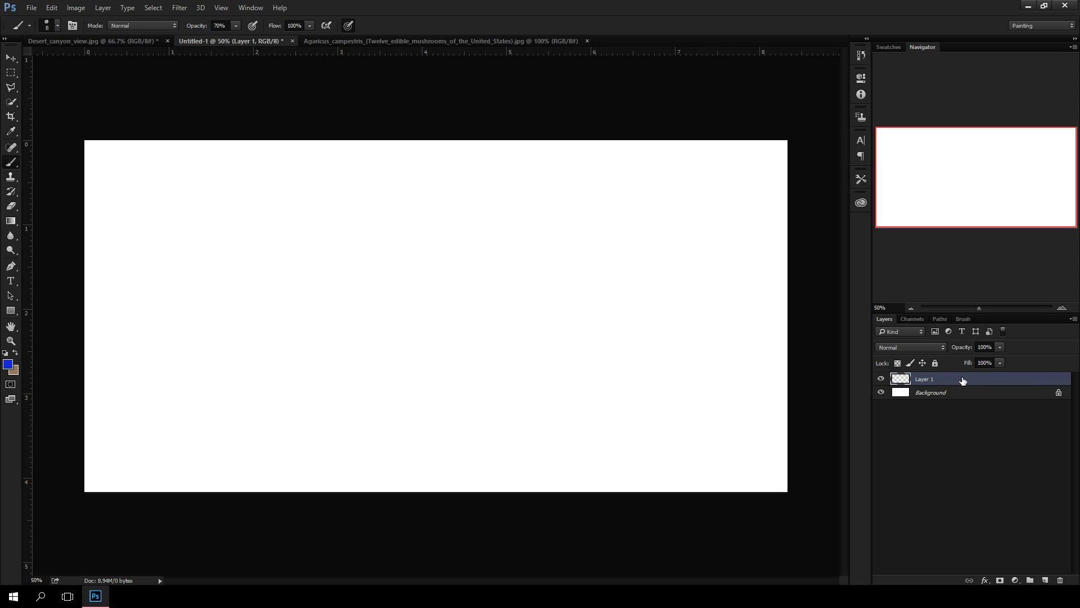
pyautogui.moveTo(1028, 548)
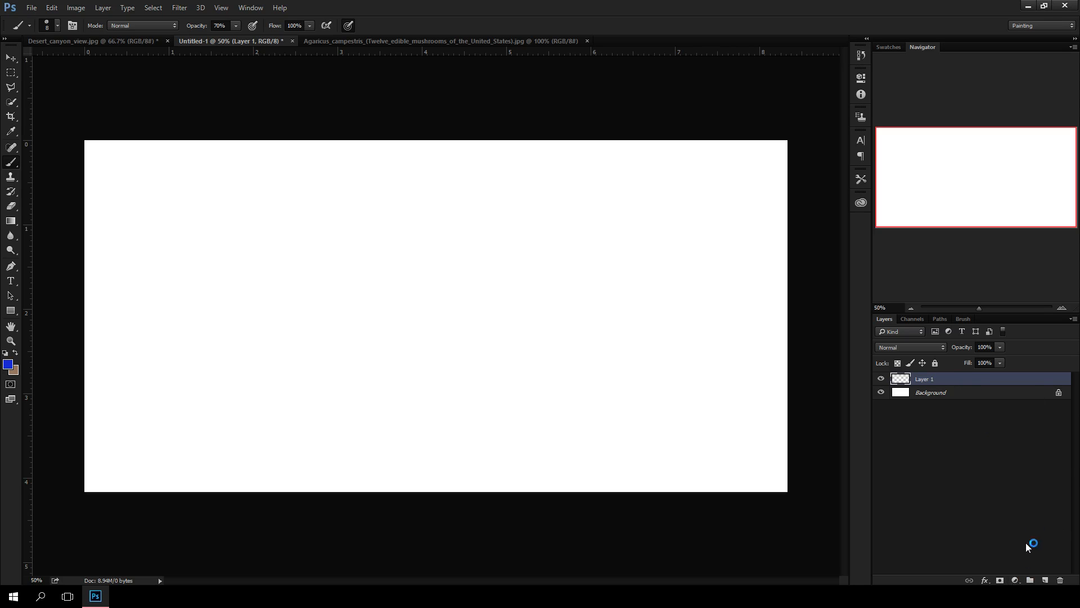
# Step: Delete Layer 1, add a fresh layer and name it 'Sketch'
pyautogui.click(1060, 580)
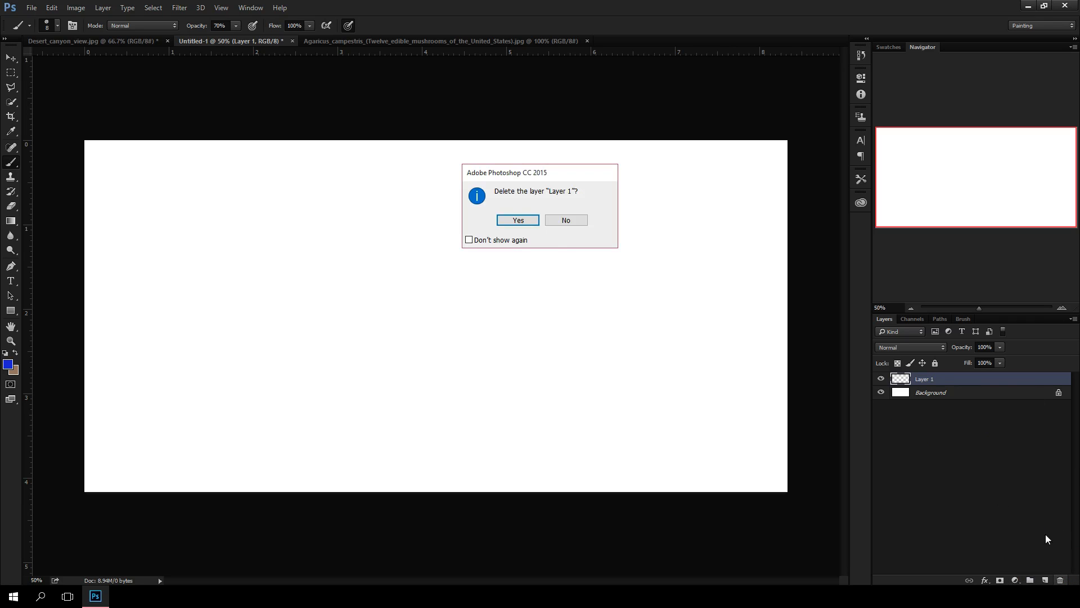
pyautogui.click(516, 220)
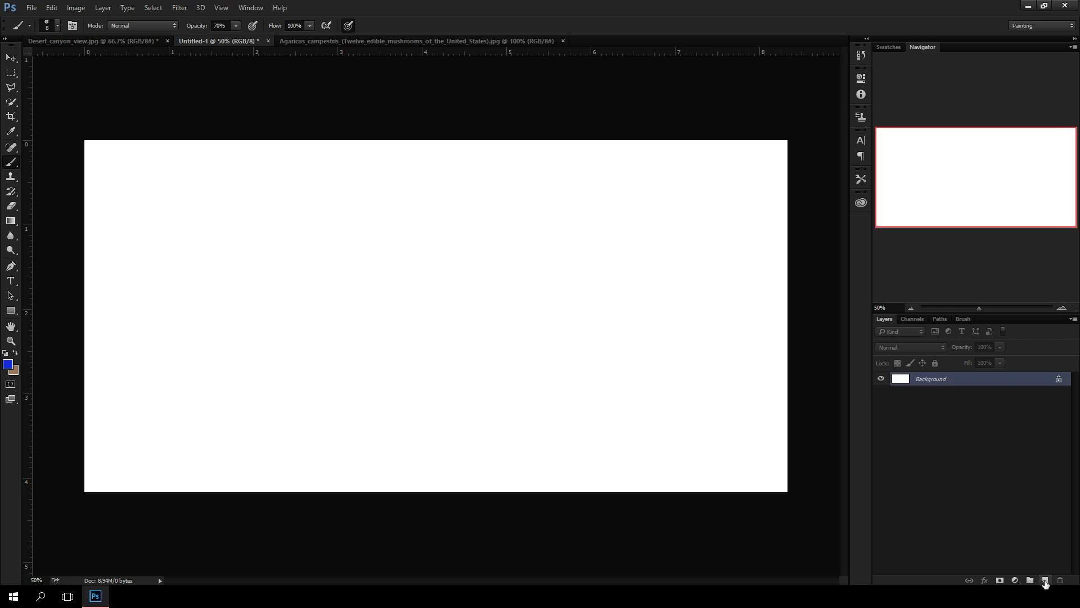
pyautogui.click(1044, 580)
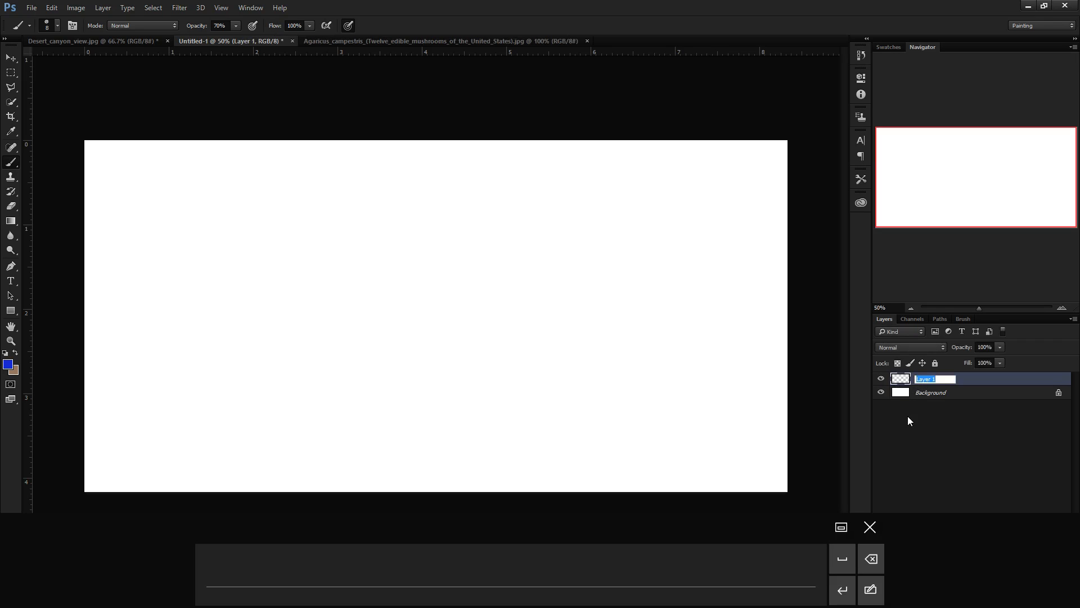
pyautogui.write('Sketch')
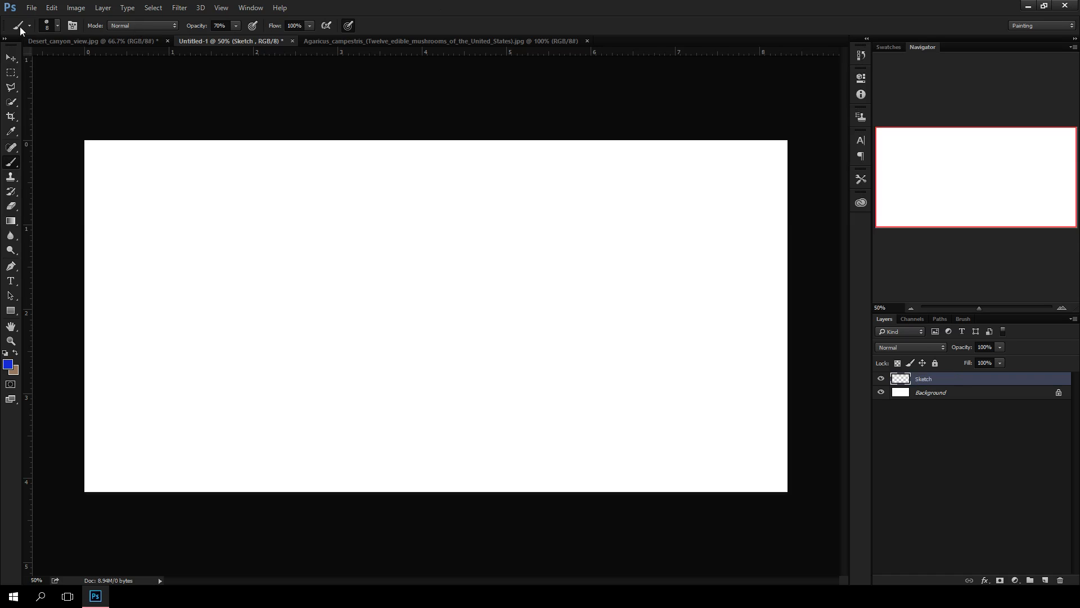
pyautogui.moveTo(62, 41)
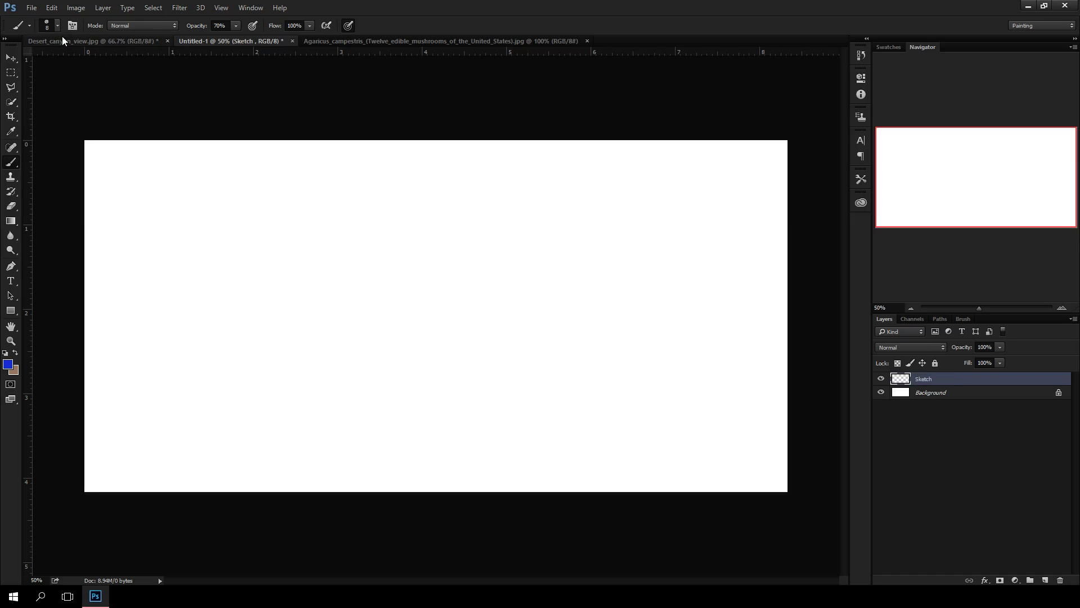
# Step: View the Agaricus mushroom reference, then the Desert_canyon_view.jpg photo
pyautogui.click(441, 41)
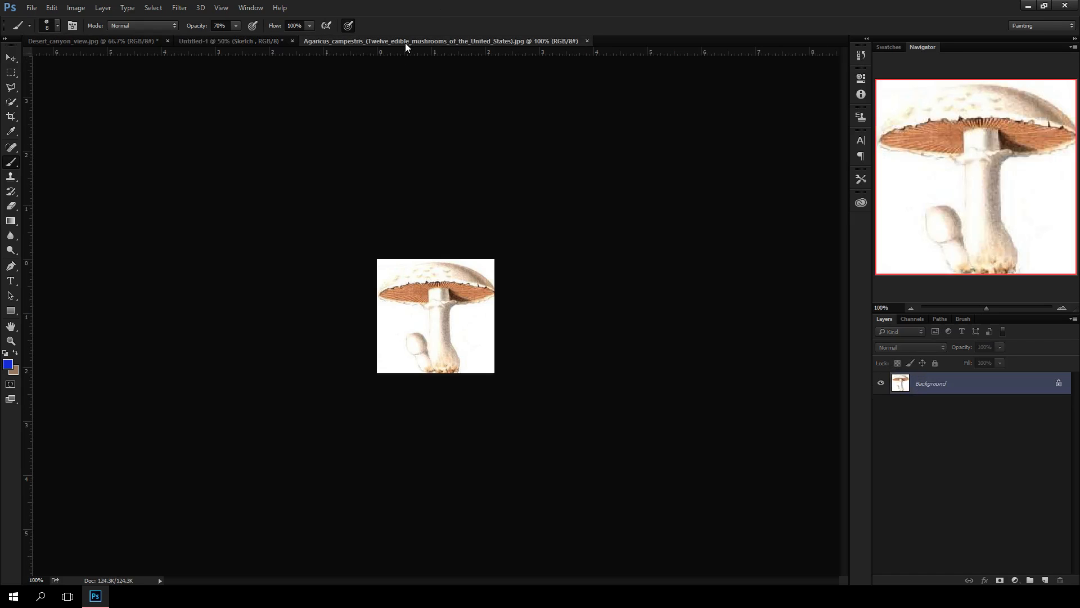
pyautogui.moveTo(361, 200)
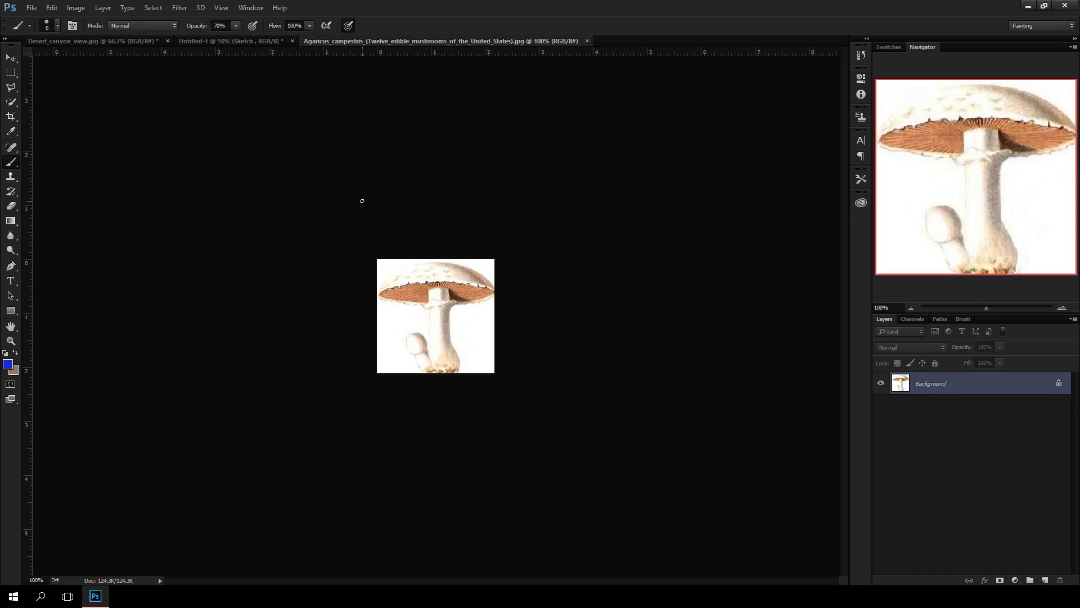
pyautogui.moveTo(347, 196)
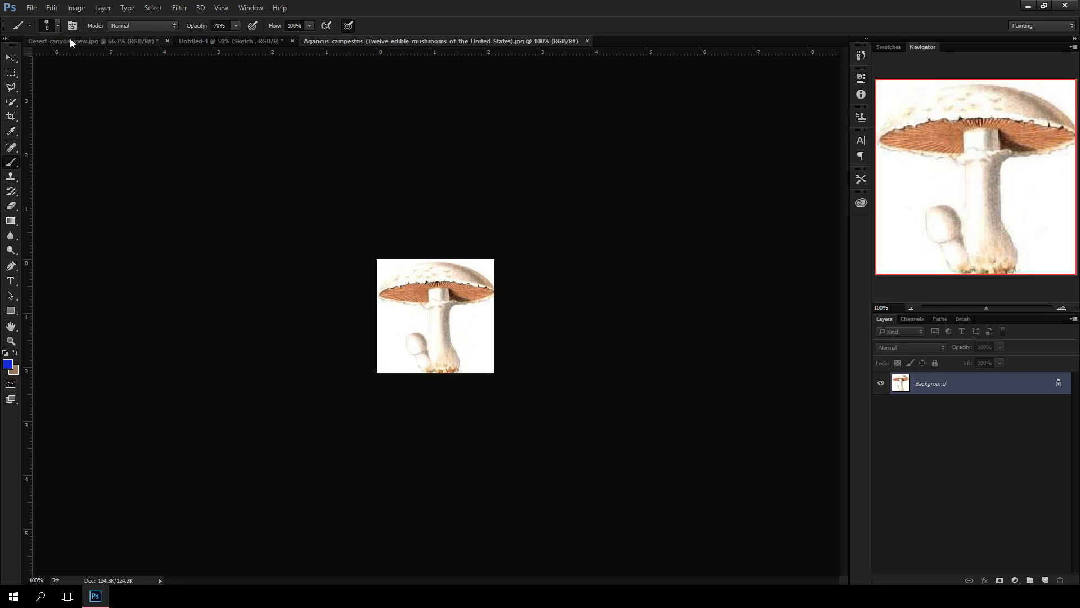
pyautogui.click(95, 40)
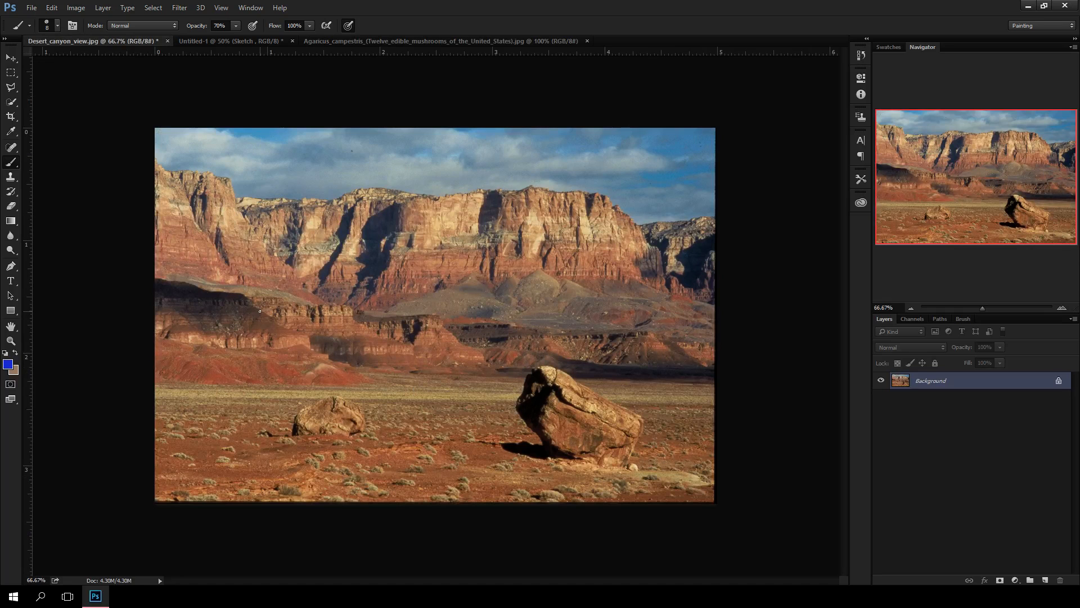
pyautogui.moveTo(257, 242)
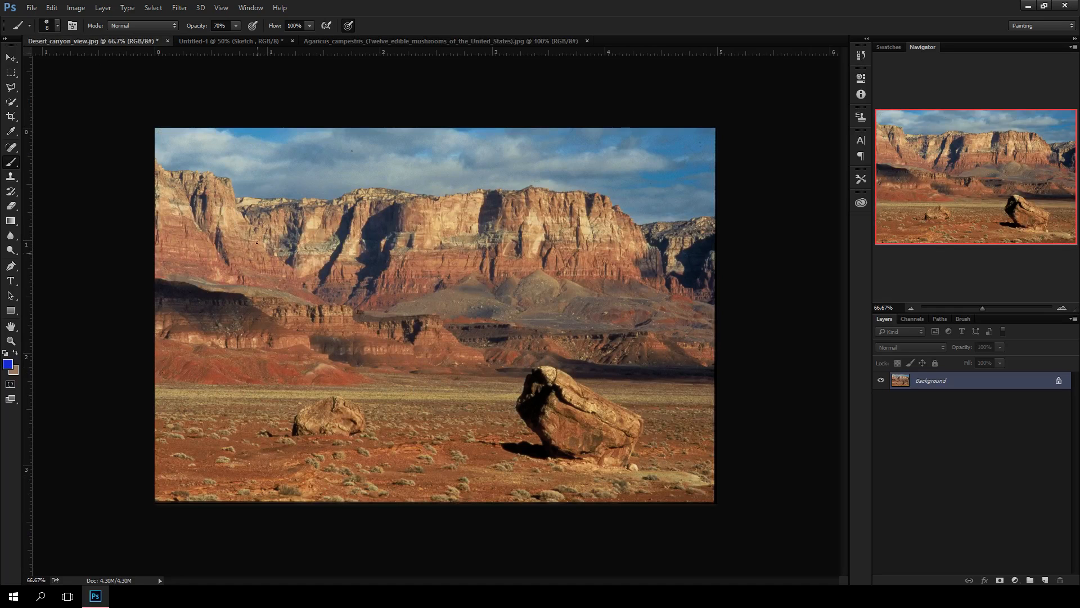
pyautogui.moveTo(234, 42)
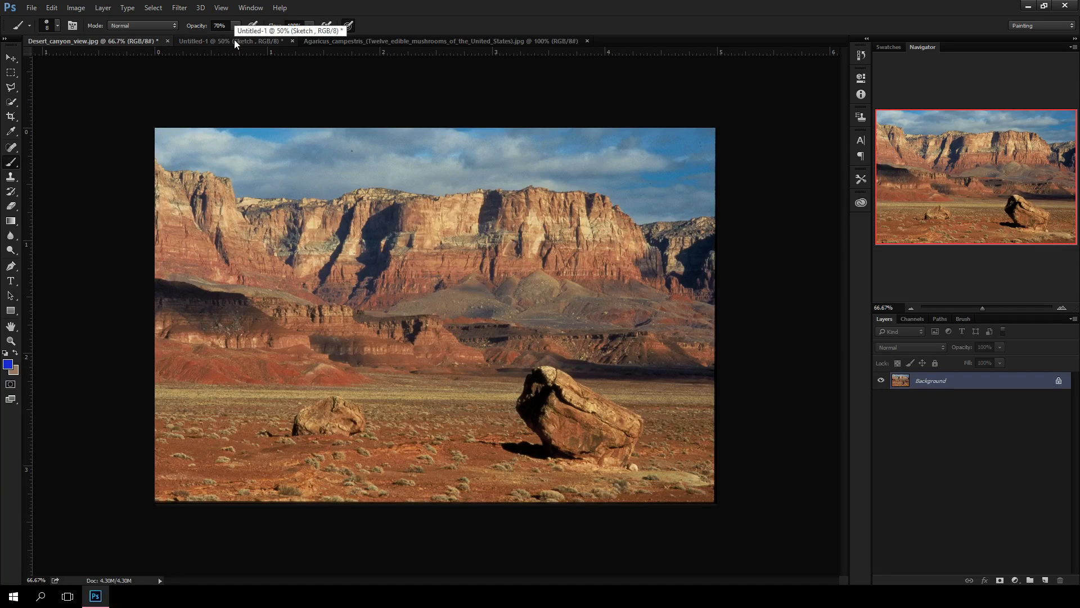
# Step: Return to the Untitled-1 sketch document to draw the mushroom desert scene
pyautogui.click(205, 40)
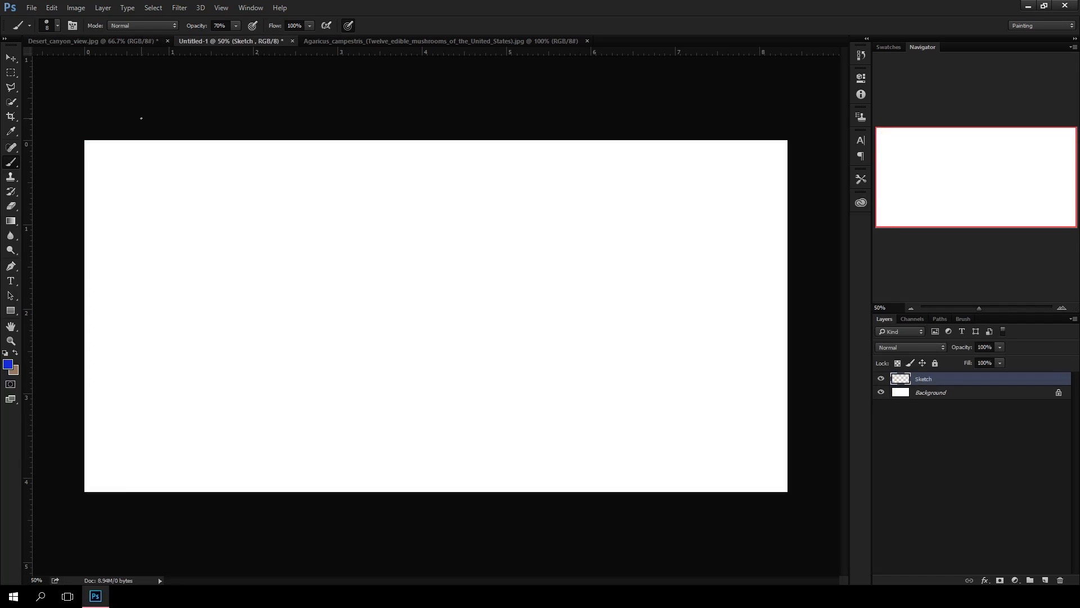
pyautogui.moveTo(534, 253)
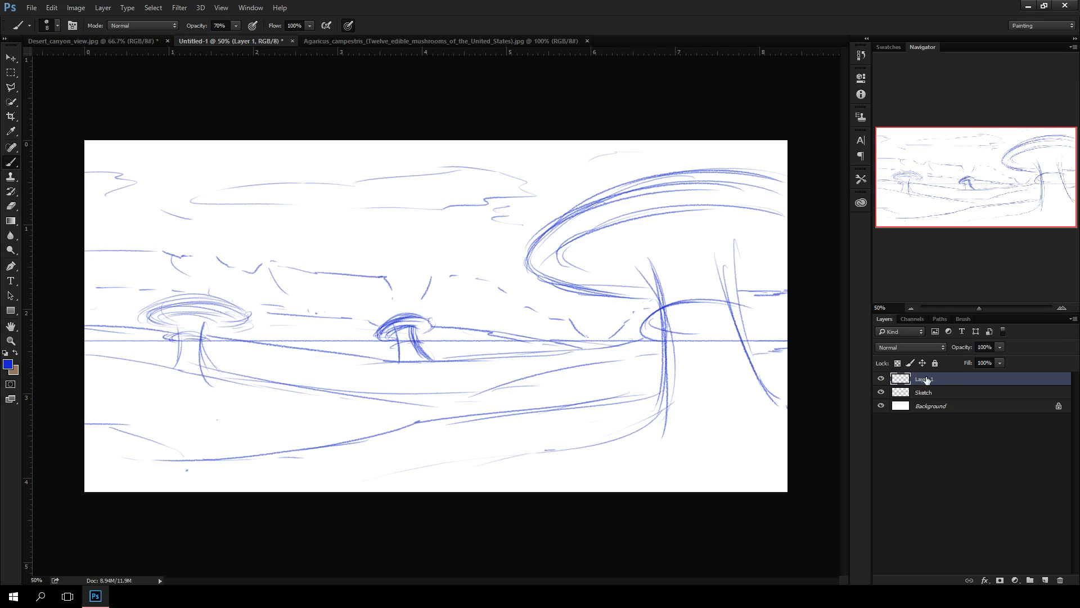
# Step: Rename the top layer 'Layer 1 - Foreground' and start setting the colour to black 000000
pyautogui.doubleClick(925, 378)
pyautogui.write(' - Foreground')
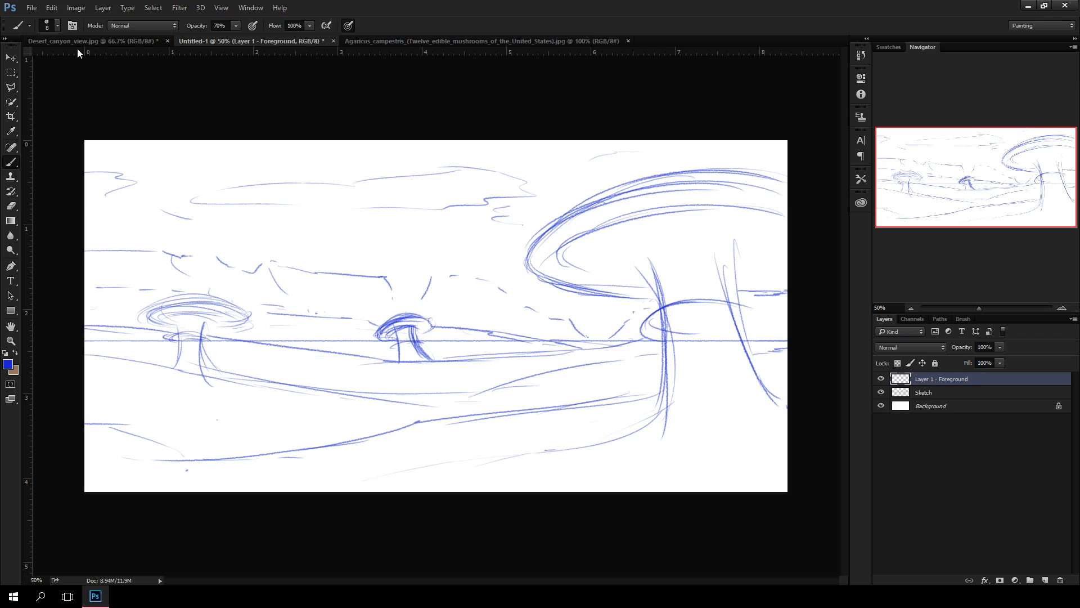
pyautogui.click(20, 26)
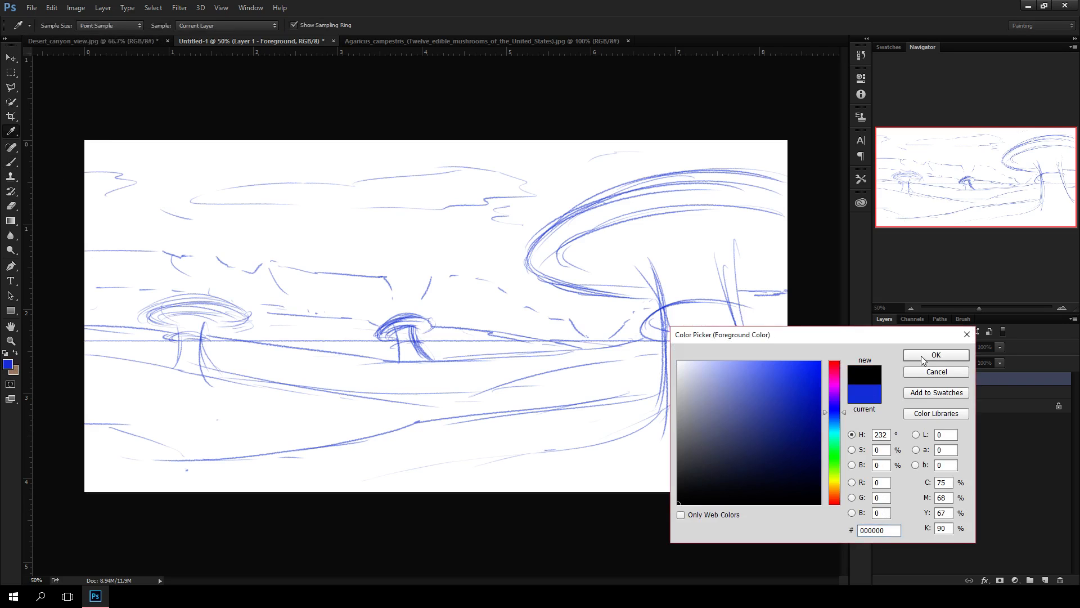
# Step: Confirm black and paint the foreground dunes and giant mushroom silhouette
pyautogui.click(935, 355)
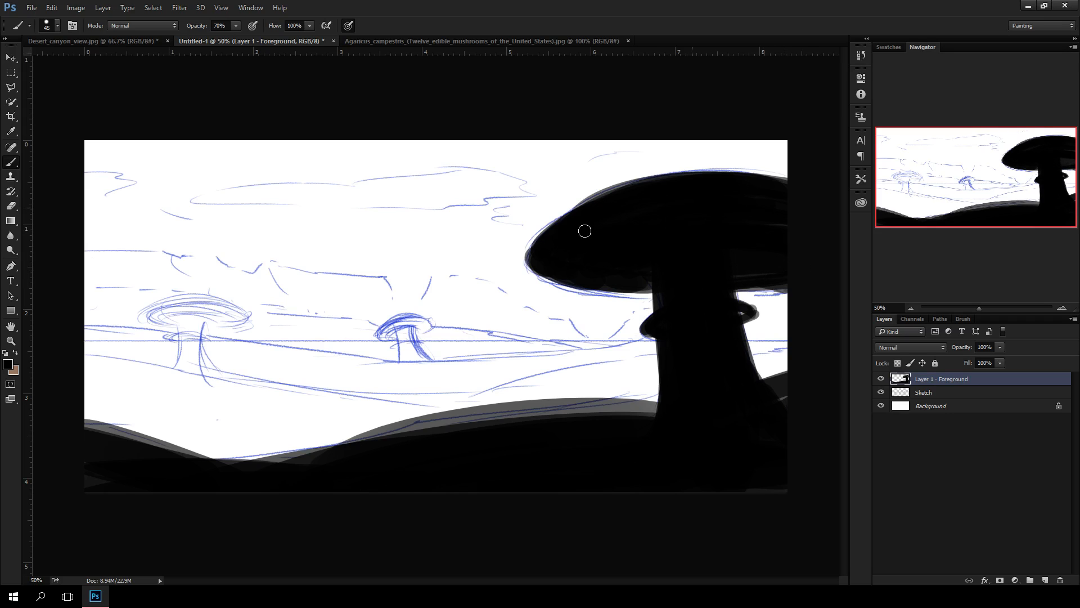
pyautogui.moveTo(459, 450)
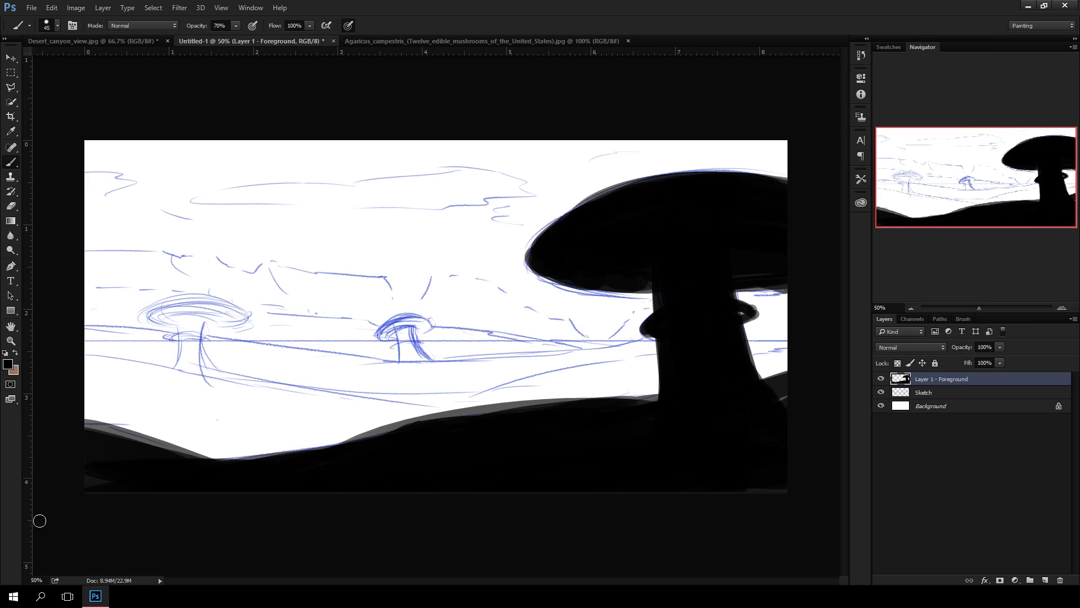
# Step: Add a new Layer 2 below the Foreground layer for the midground hills
pyautogui.click(941, 392)
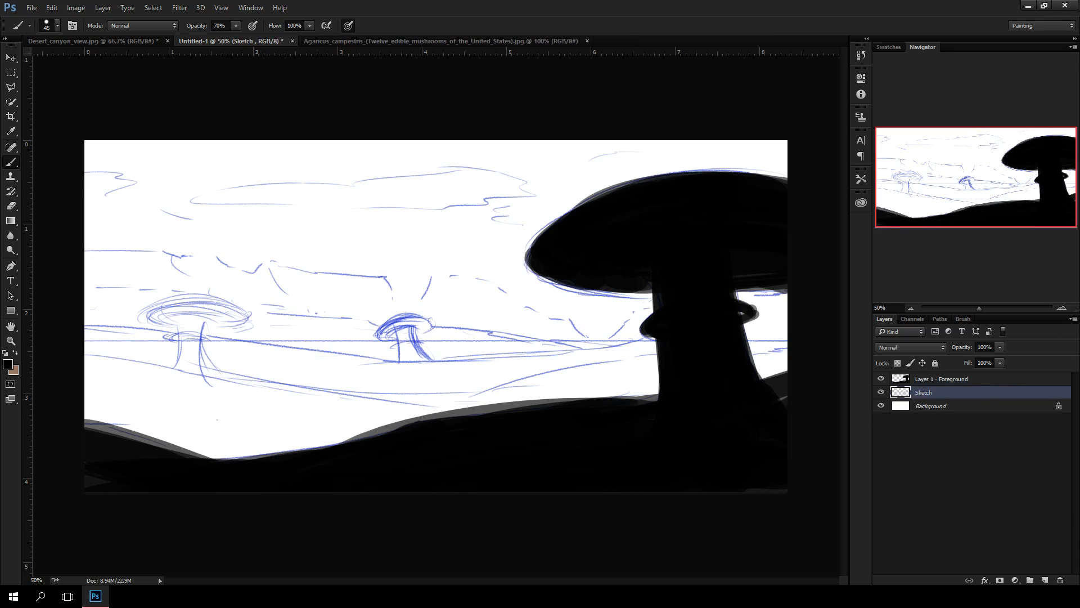
pyautogui.click(1030, 580)
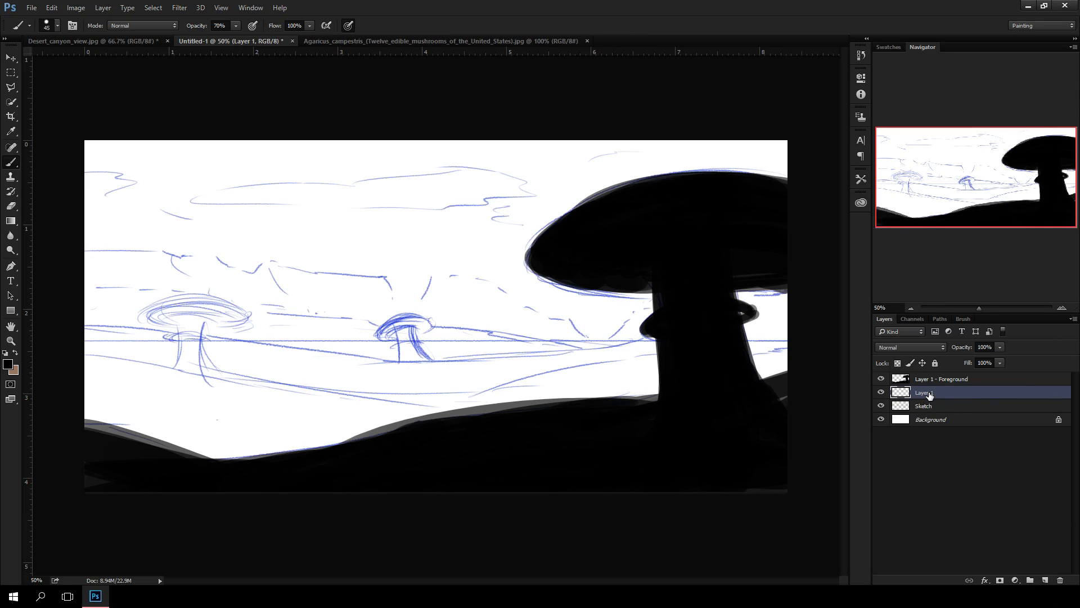
pyautogui.doubleClick(934, 391)
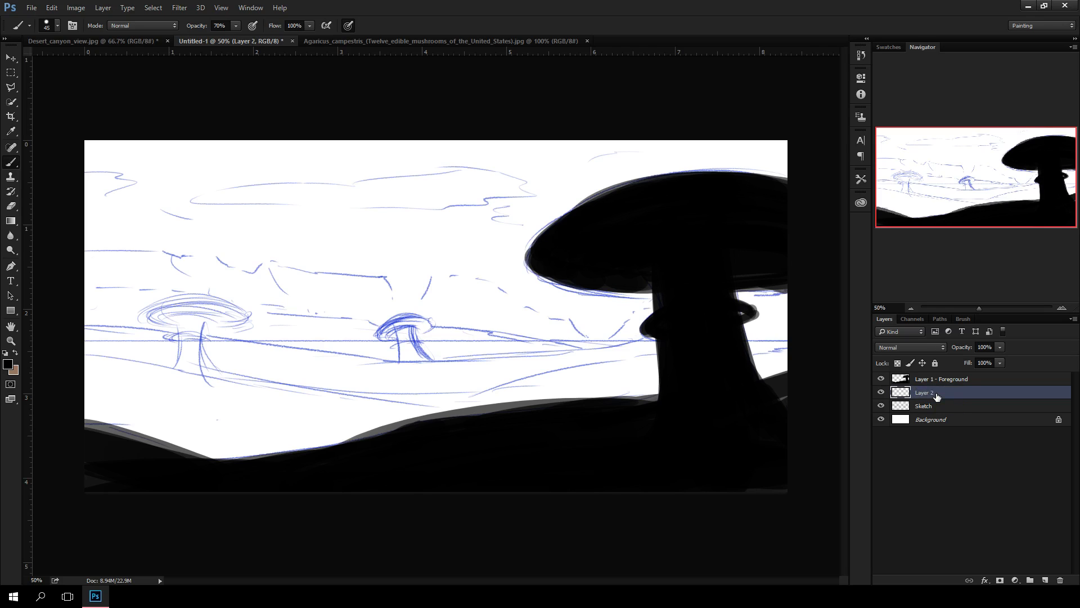
# Step: Set the painting colour to dark grey #323232 and block in the rolling hills
pyautogui.click(8, 363)
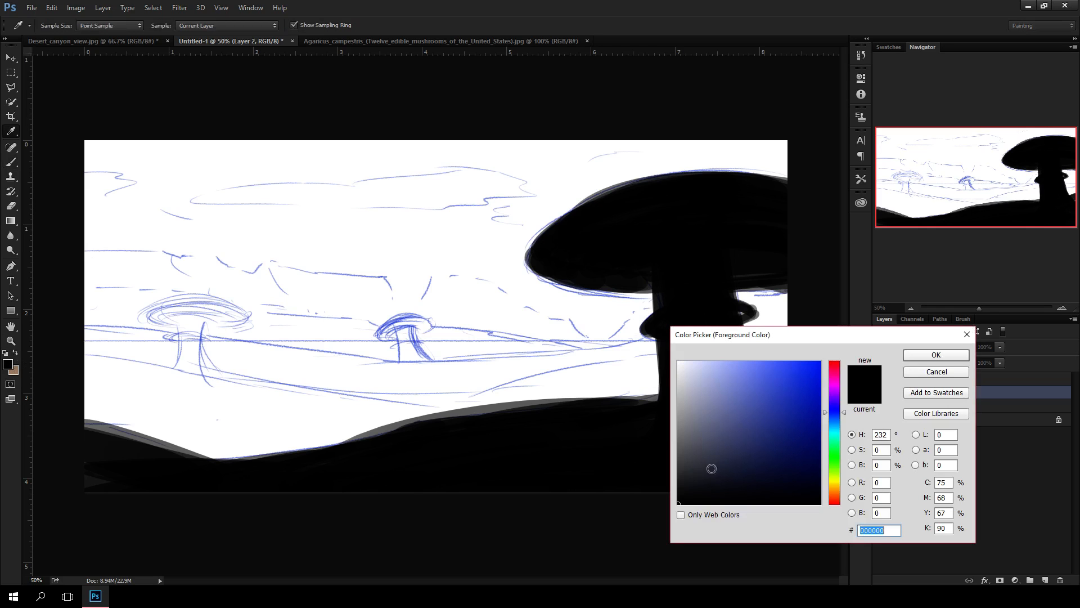
pyautogui.click(702, 449)
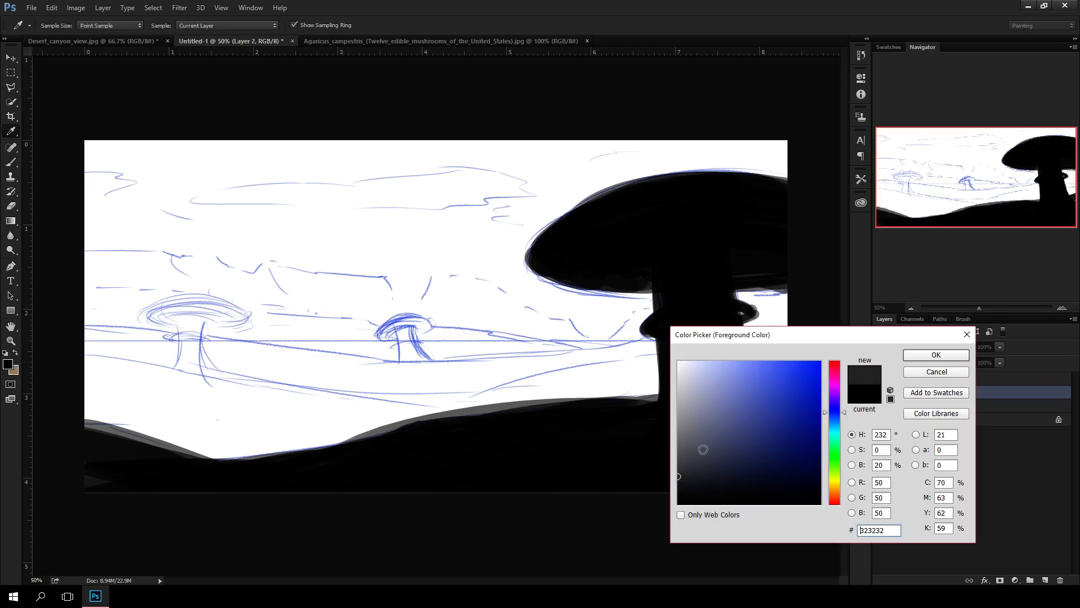
pyautogui.click(934, 354)
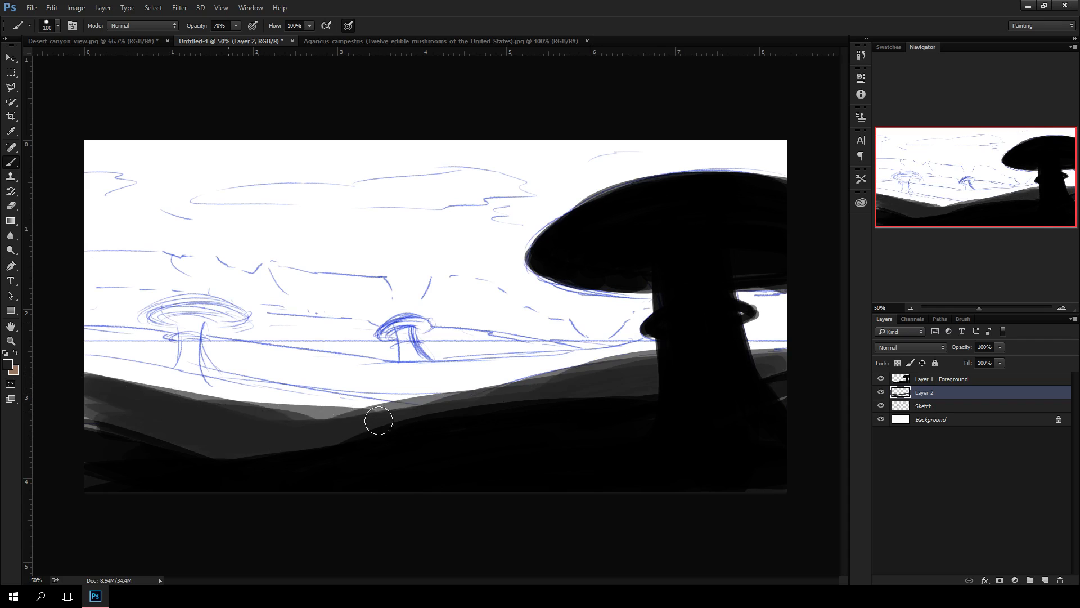
# Step: Add a new layer above Sketch and choose a mid grey for the left mushroom and far hills
pyautogui.click(922, 405)
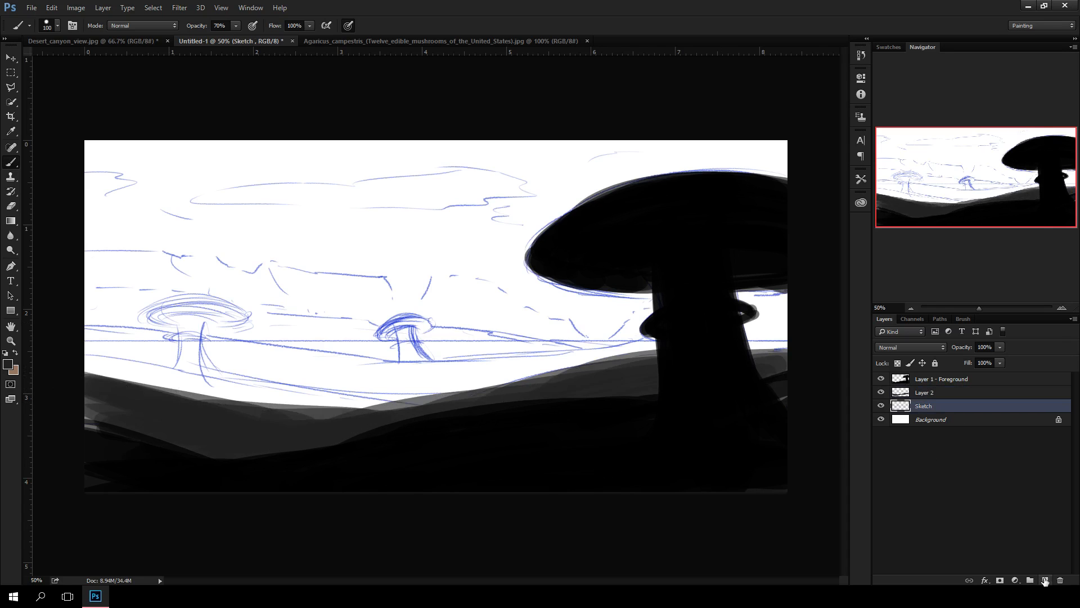
pyautogui.click(1046, 581)
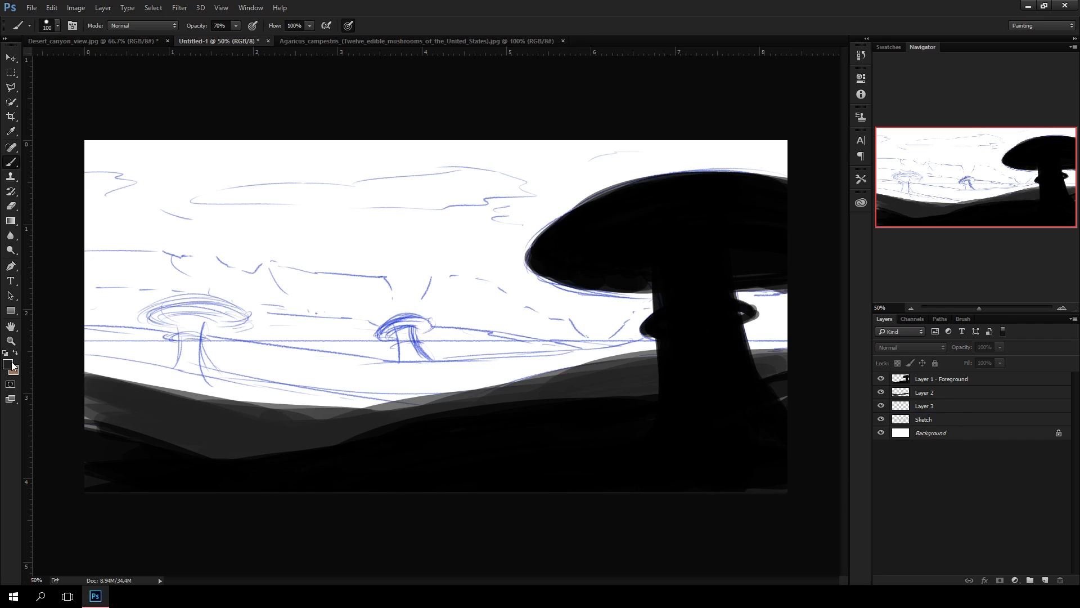
pyautogui.click(5, 353)
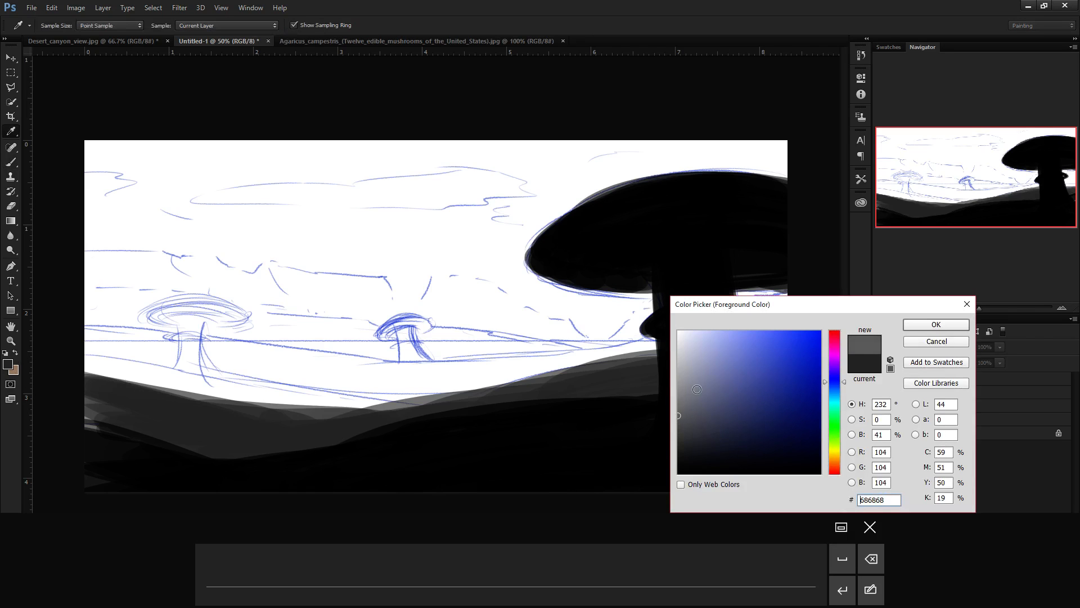
pyautogui.click(935, 324)
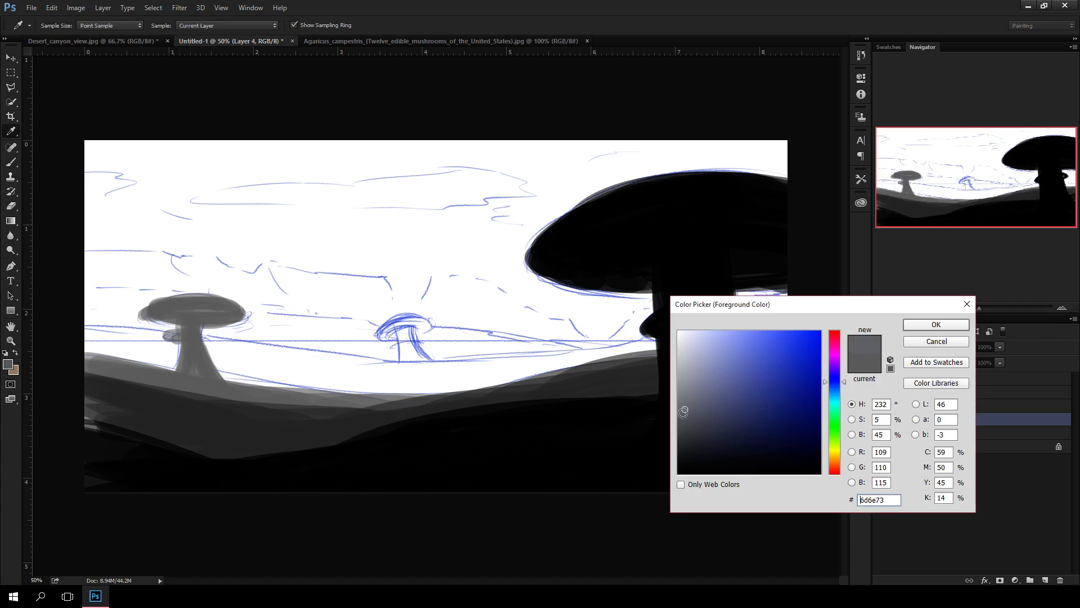
# Step: Set a neutral light grey and paint the distant mesas and cliffs on Layer 4
pyautogui.click(683, 412)
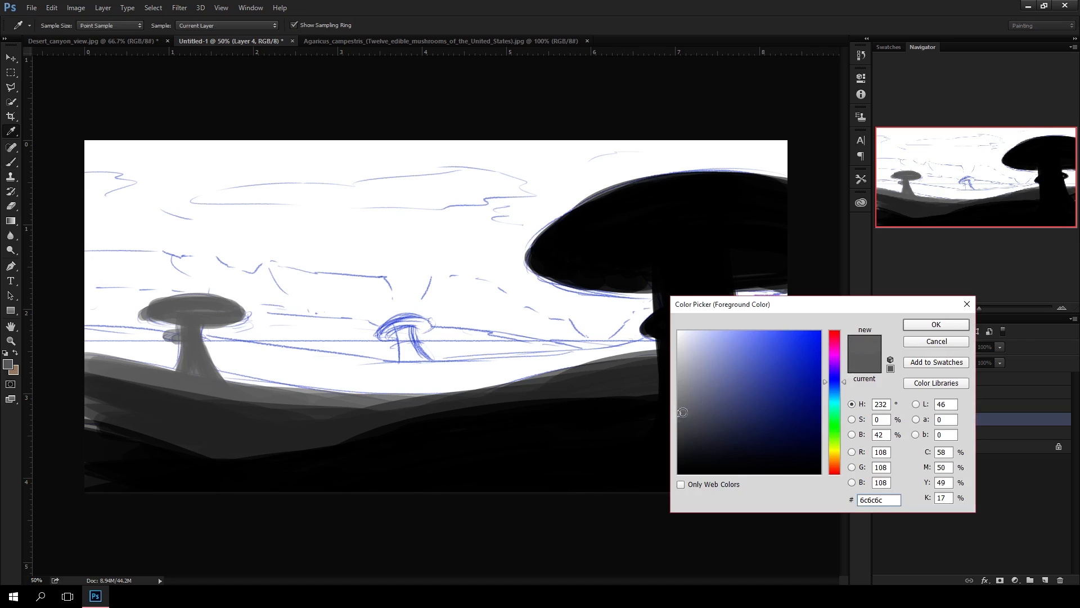
pyautogui.click(935, 324)
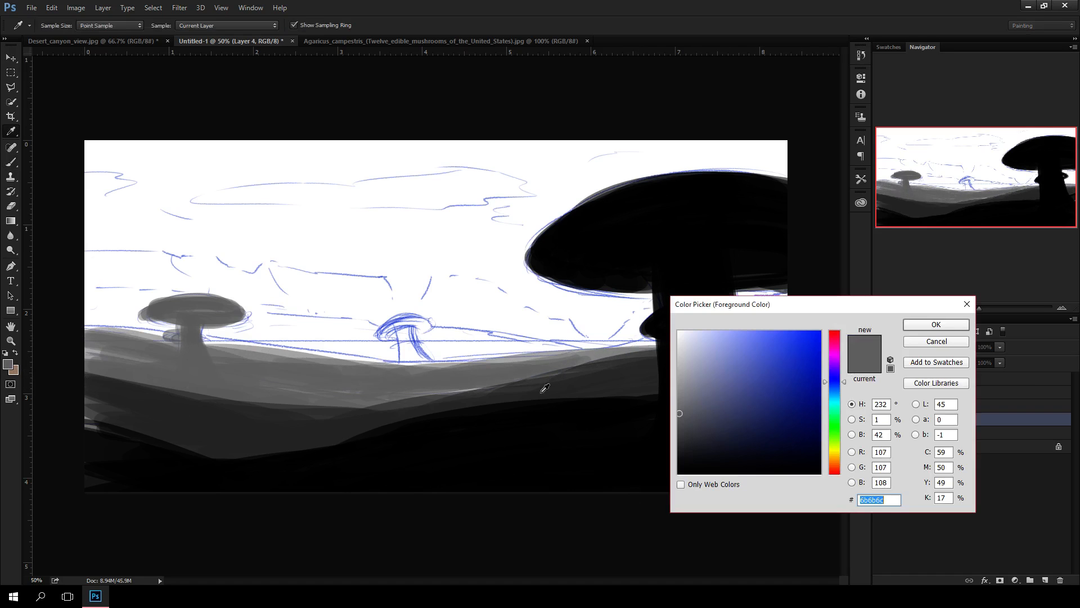
pyautogui.click(935, 324)
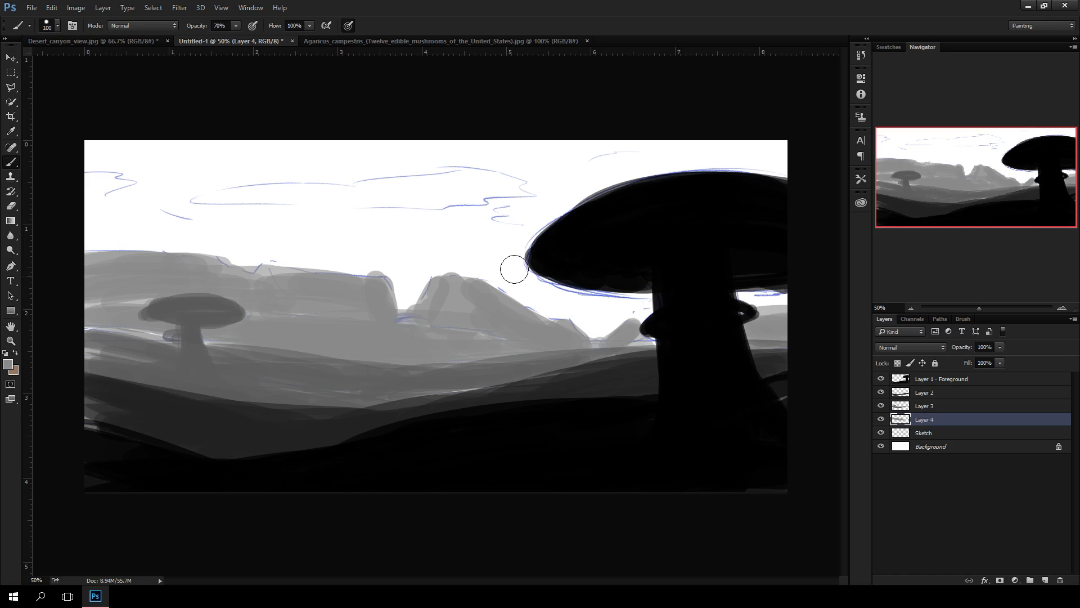
pyautogui.moveTo(221, 205)
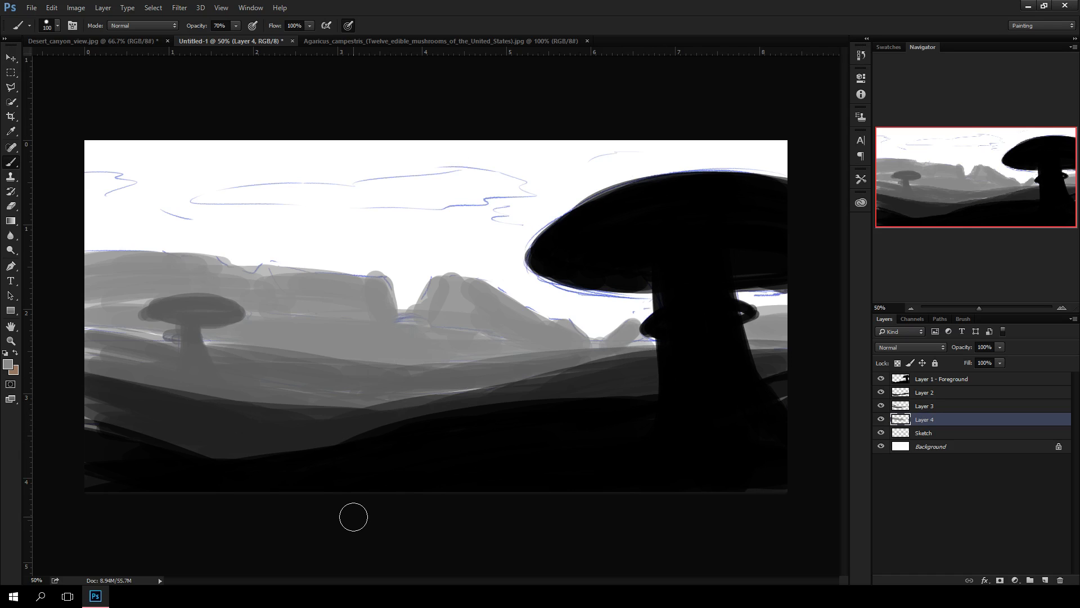
pyautogui.moveTo(827, 308)
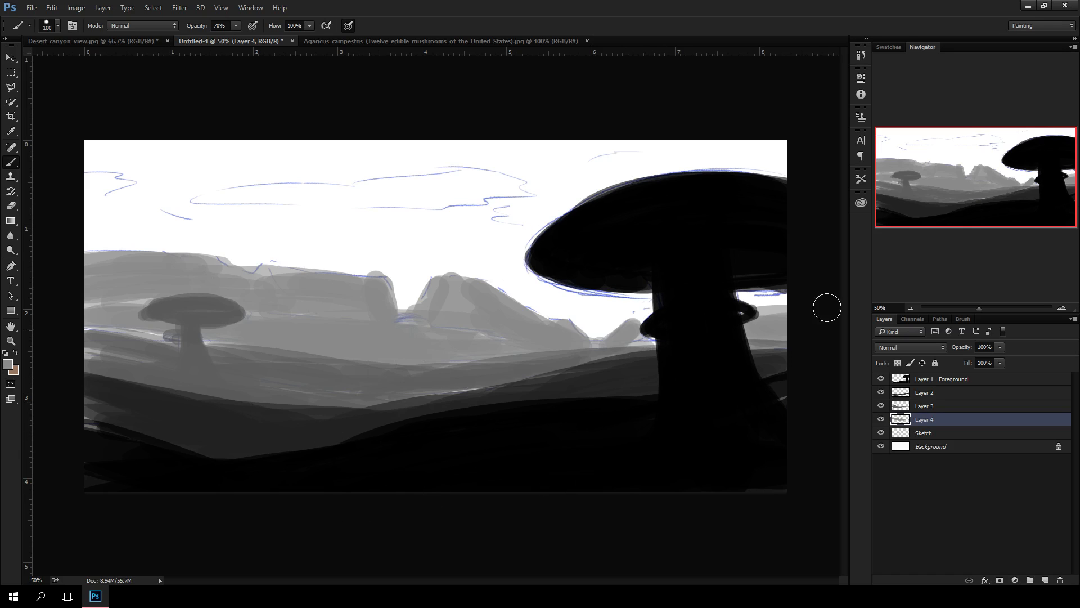
pyautogui.moveTo(997, 380)
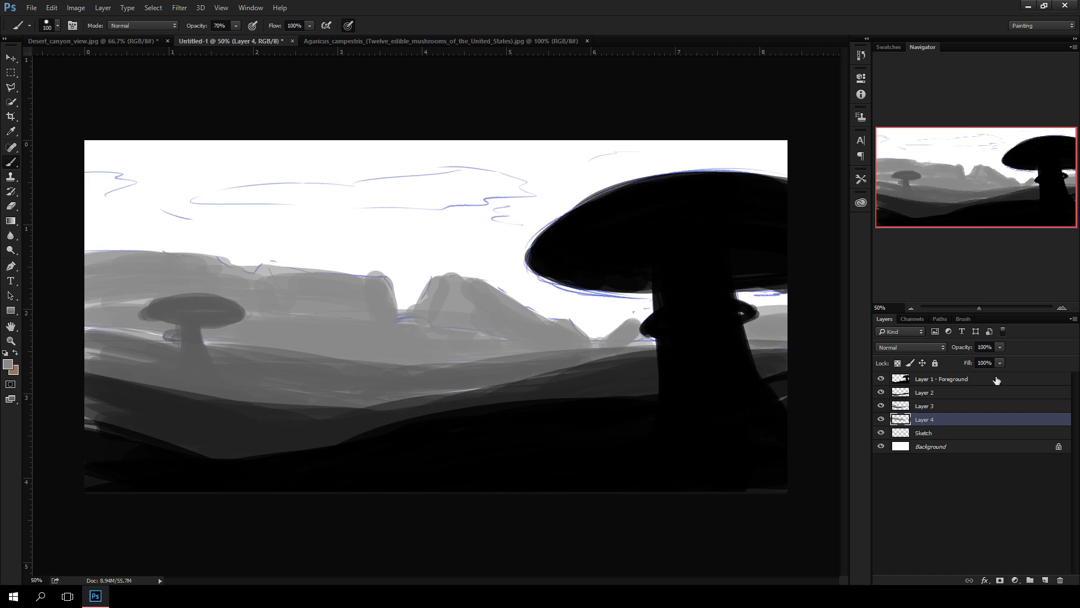
# Step: Switch to Layer 3 and fill the small central mushroom in grey
pyautogui.click(923, 405)
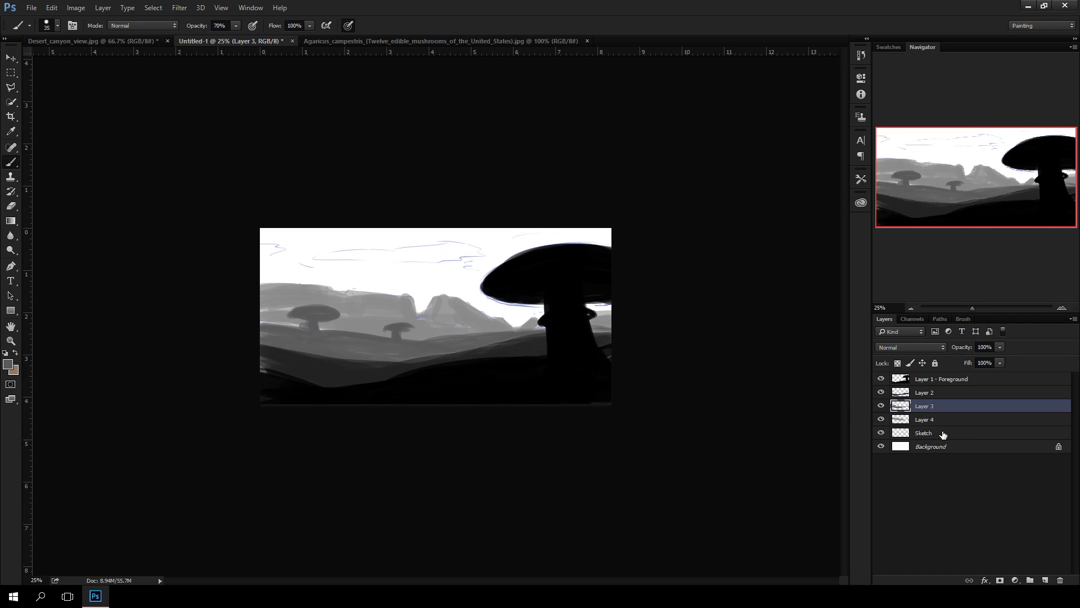
# Step: Hide the Sketch layer, leaving only the grey value layers and white sky visible
pyautogui.click(930, 445)
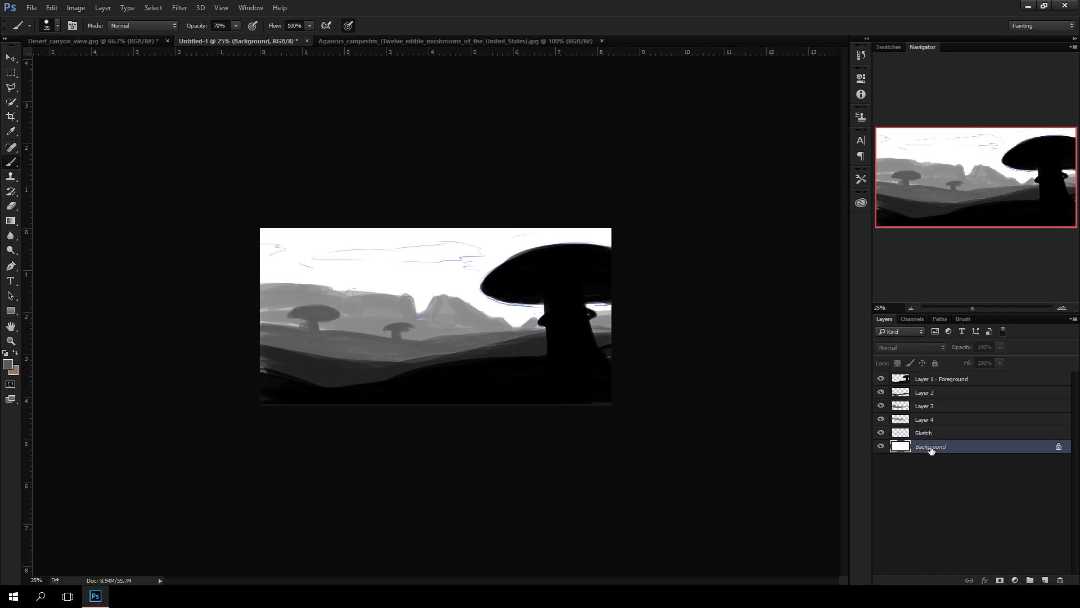
pyautogui.click(923, 432)
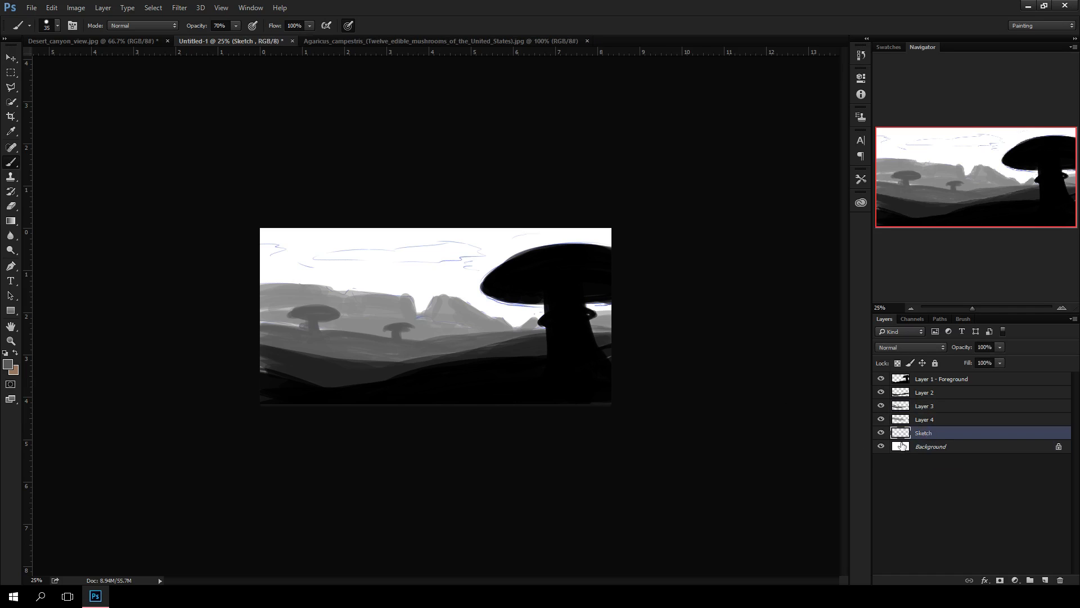
pyautogui.click(880, 432)
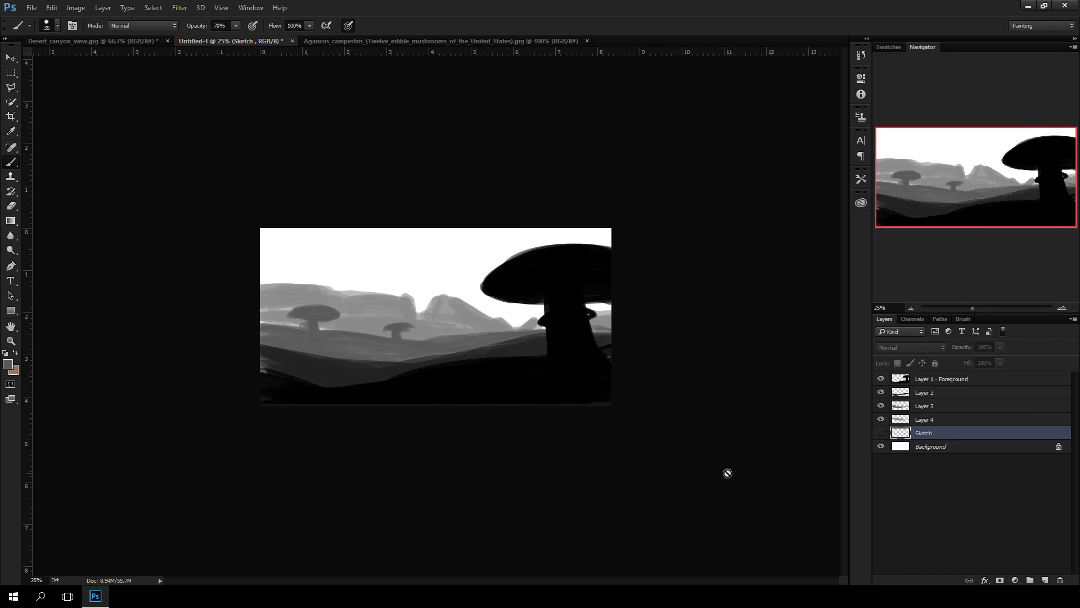
pyautogui.moveTo(685, 374)
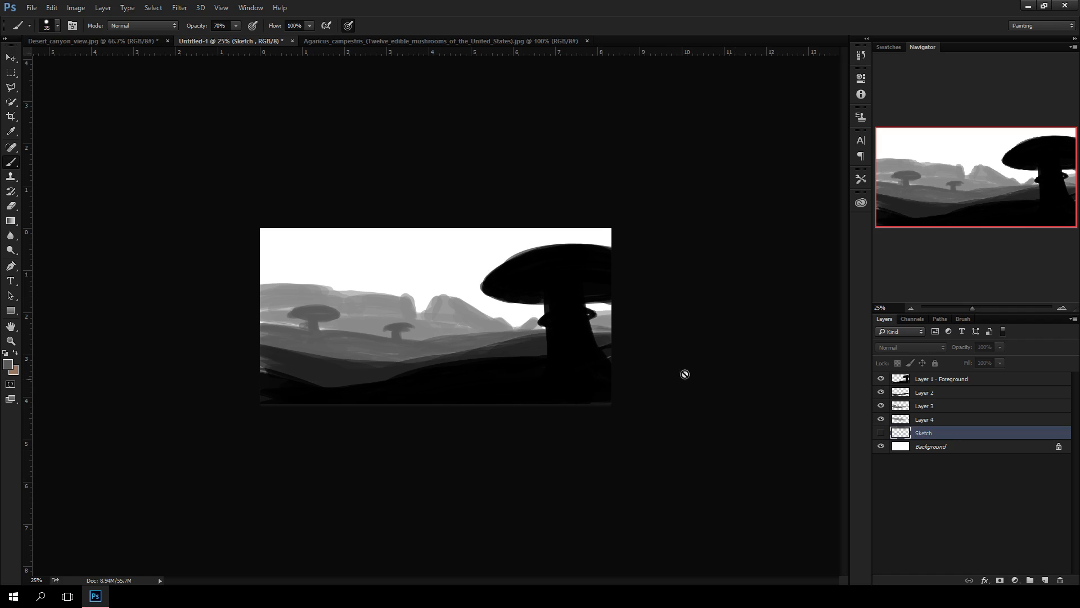
pyautogui.moveTo(649, 307)
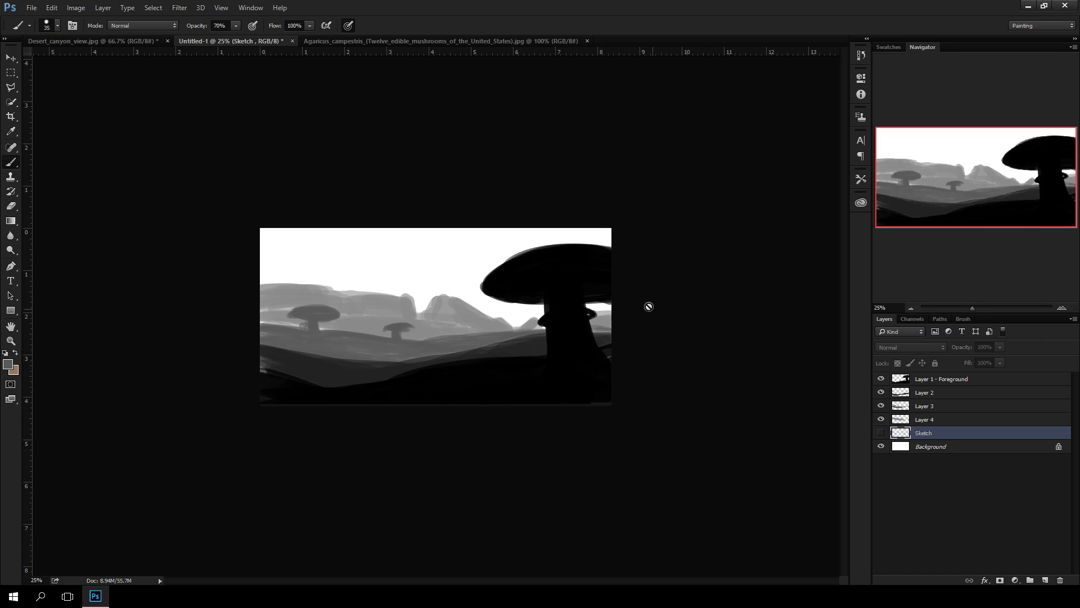
pyautogui.moveTo(615, 462)
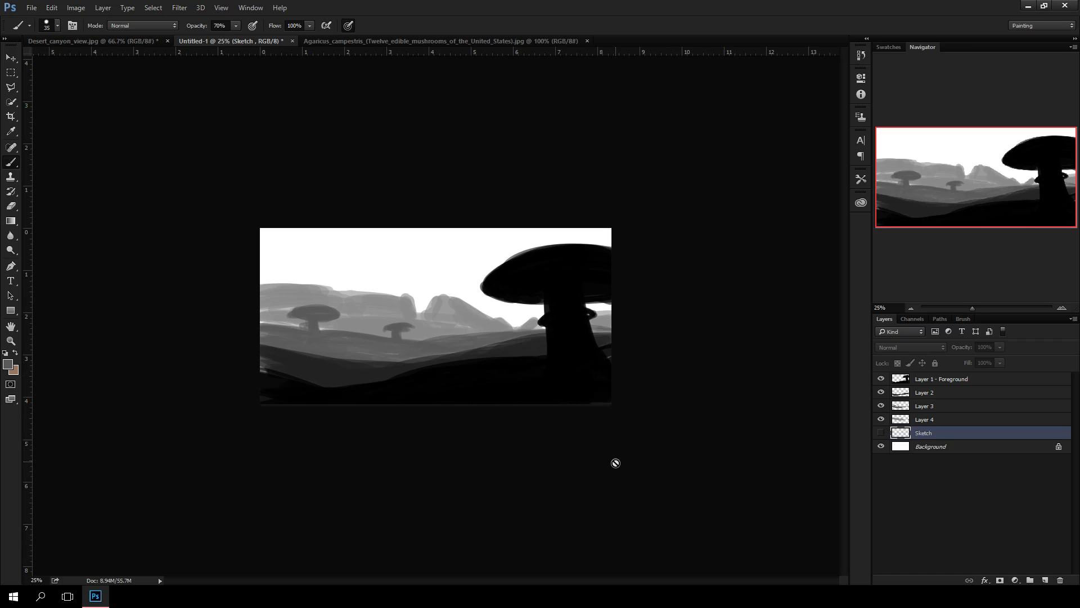
pyautogui.moveTo(542, 462)
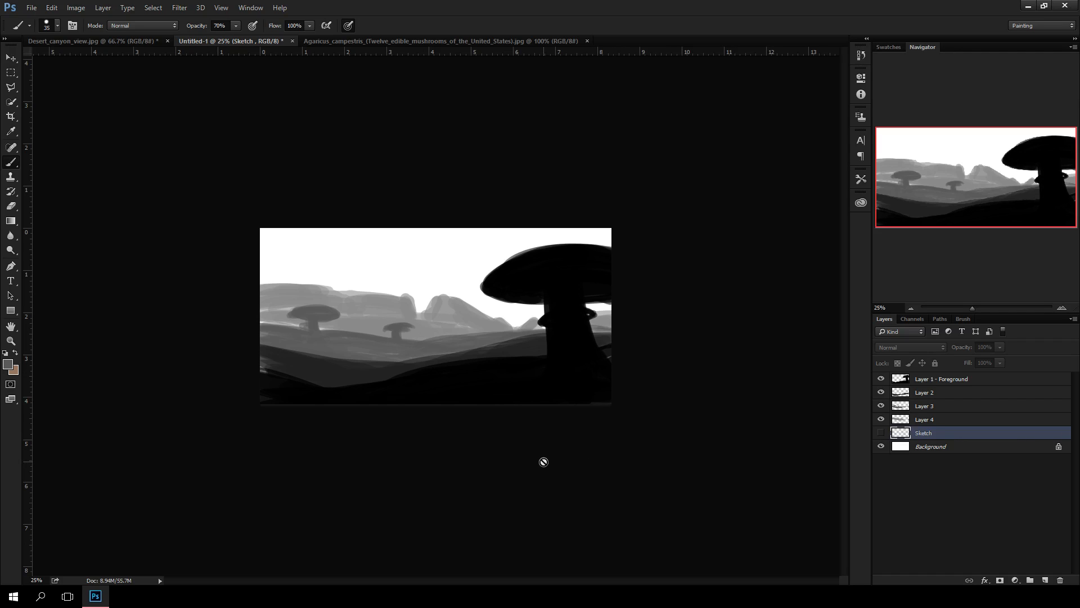